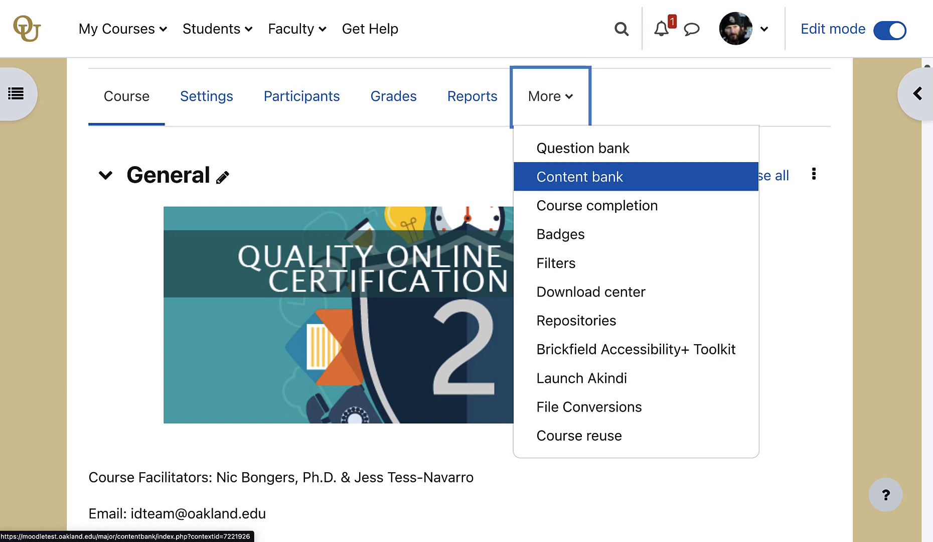
- Open the course's Content bank from the More menu
{"action": "left_click", "coordinate": [580, 176]}
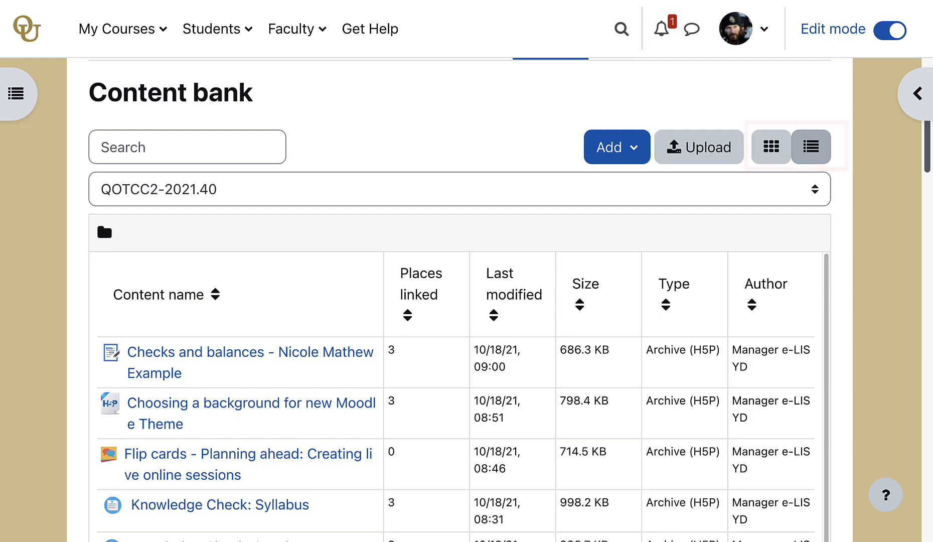
- Use Add to list the H5P content types available to create
{"action": "left_click", "coordinate": [616, 147]}
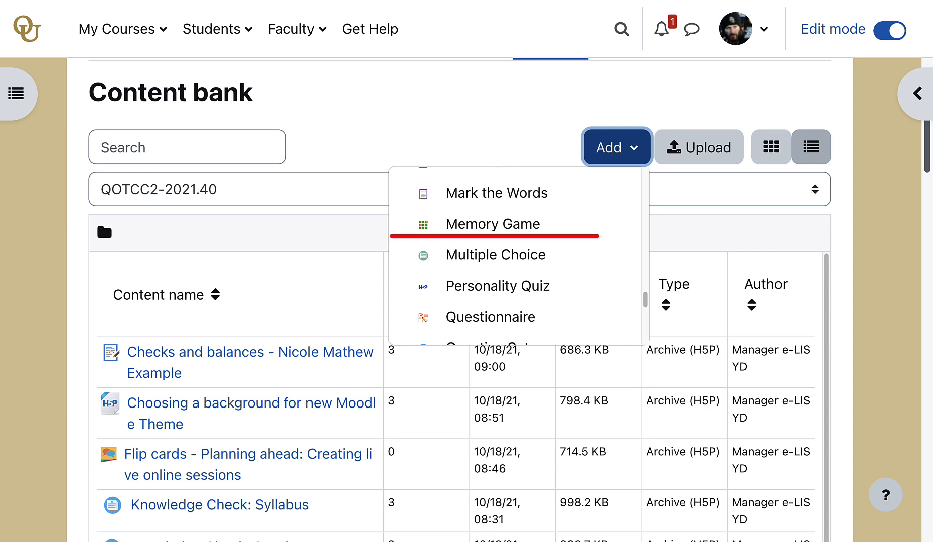
{"action": "mouse_move", "coordinate": [496, 254]}
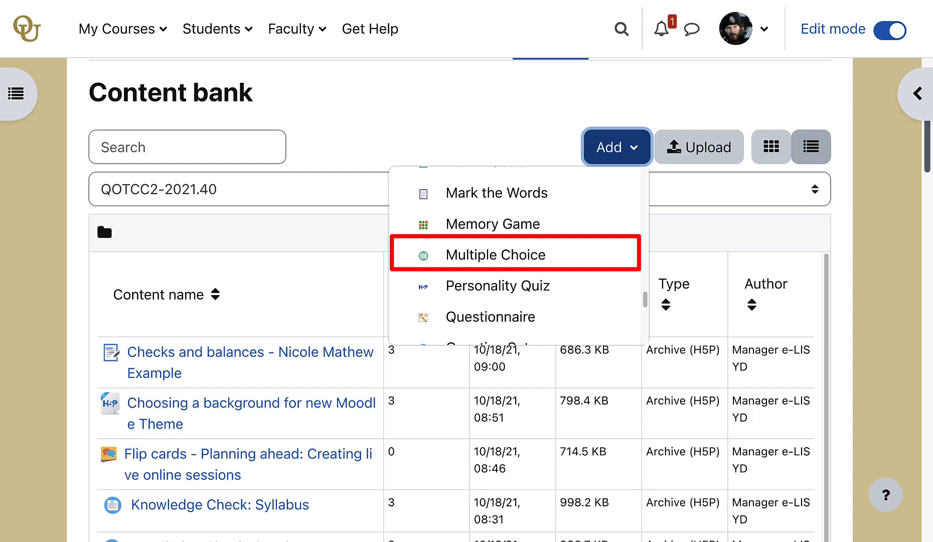
{"action": "left_click", "coordinate": [495, 255]}
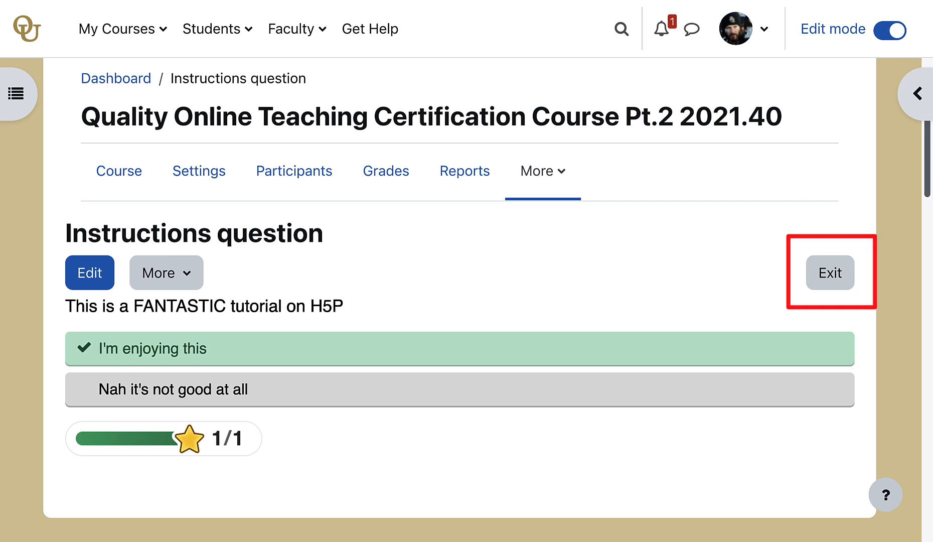
- Exit the question preview back to the Content bank listing 'H5p Tutorial question'
{"action": "left_click", "coordinate": [831, 272]}
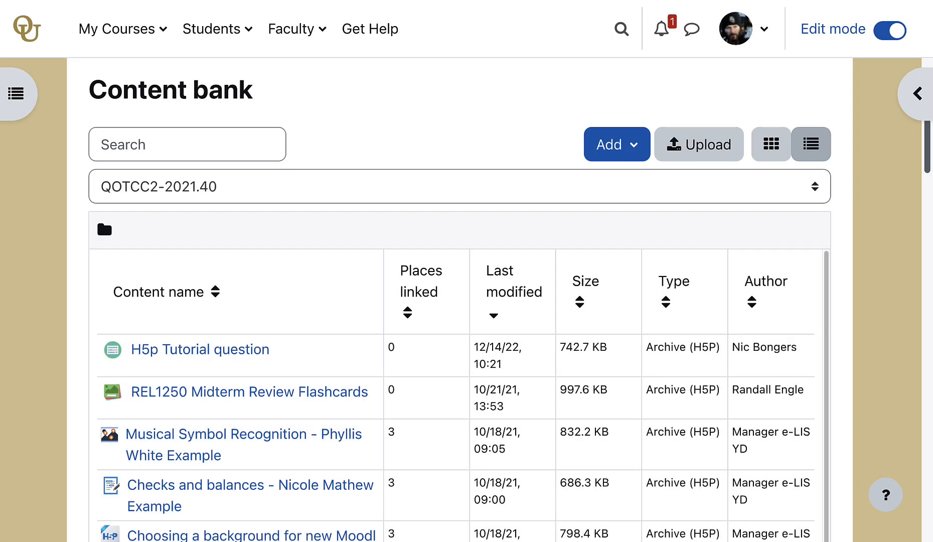